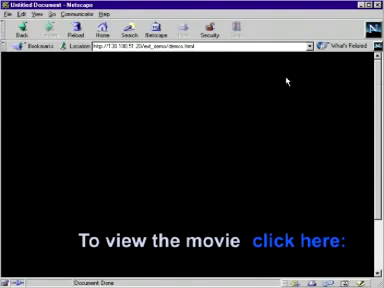
{"action": "mouse_move", "coordinate": [322, 146]}
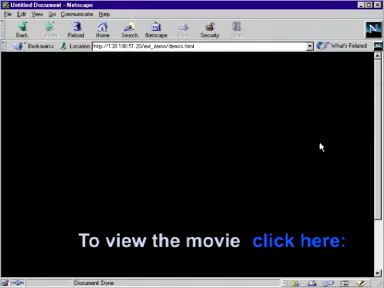